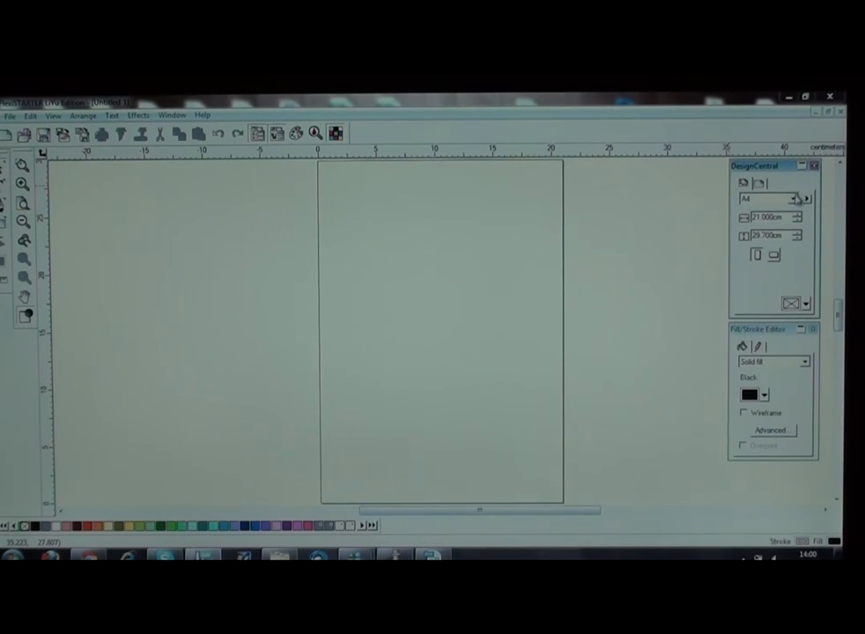
- Set the page size to A4 and switch to the Text tool
{"action": "left_click", "coordinate": [799, 196]}
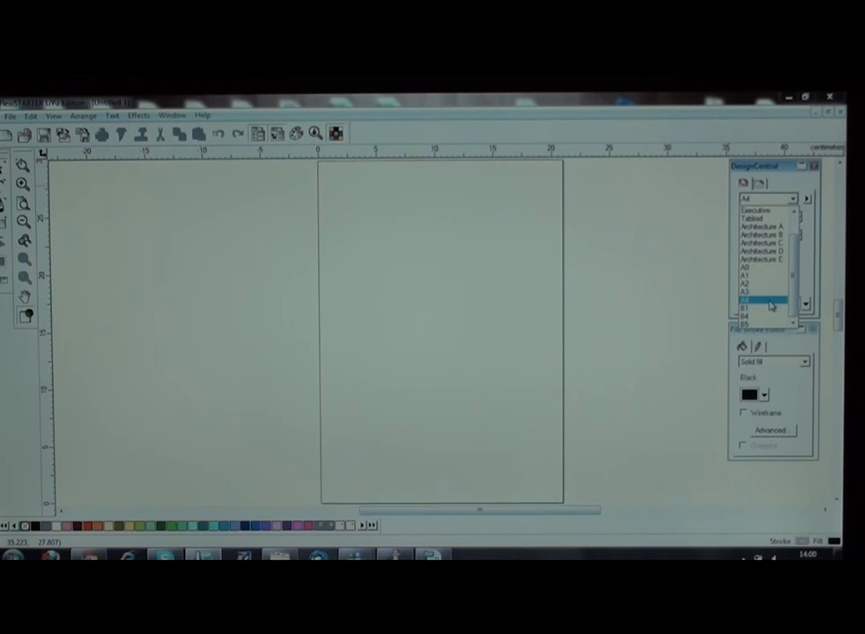
{"action": "left_click", "coordinate": [761, 296]}
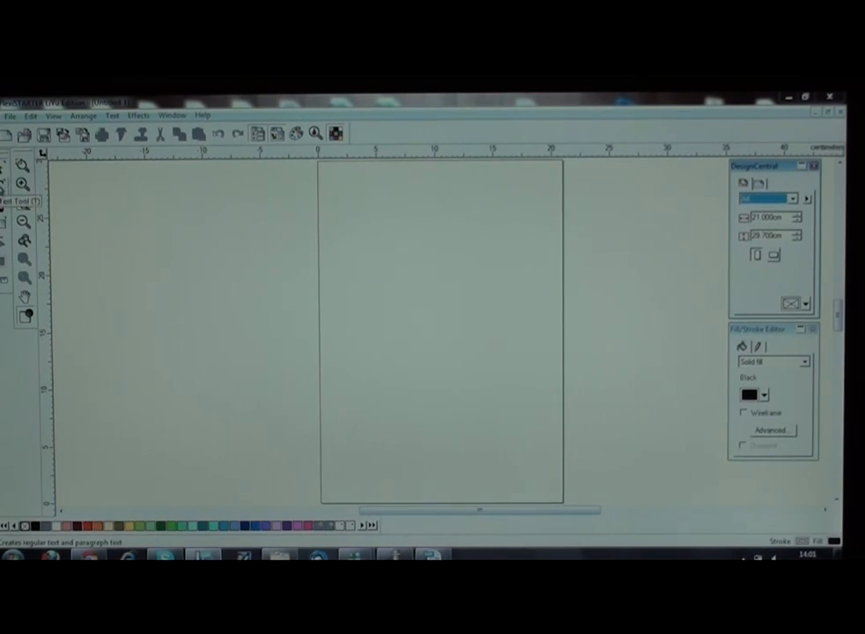
{"action": "left_click", "coordinate": [24, 188]}
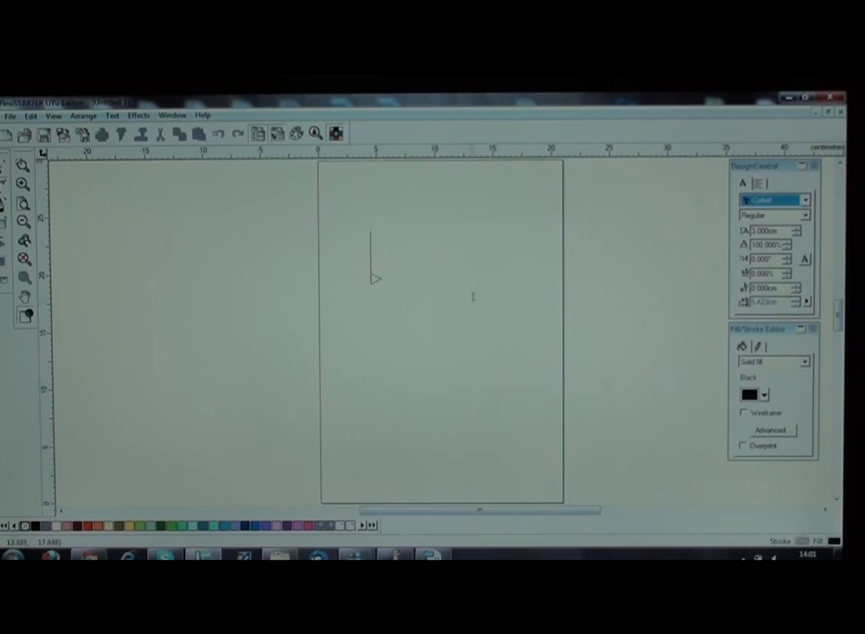
- Place the word 'Hello' near the top of the page and select it
{"action": "type", "text": "H"}
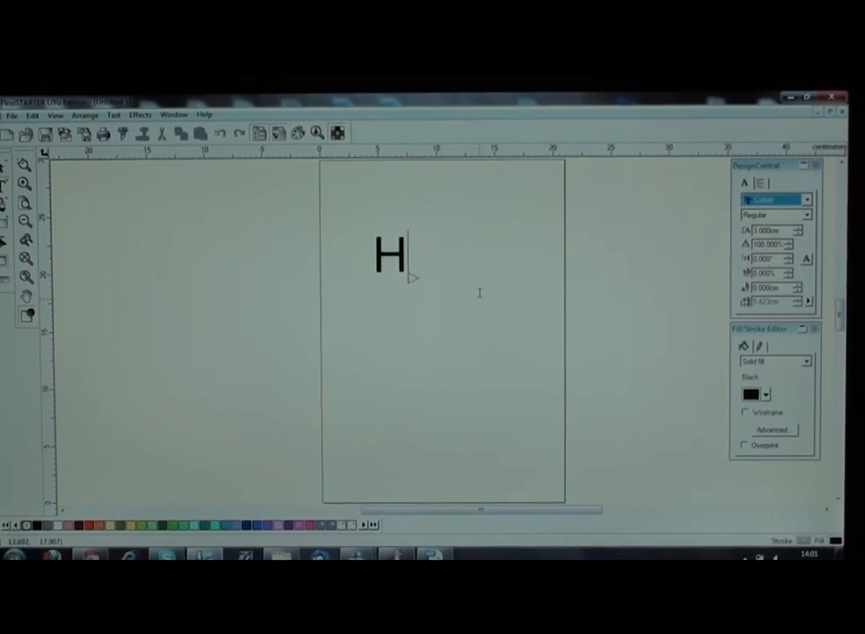
{"action": "type", "text": "ello"}
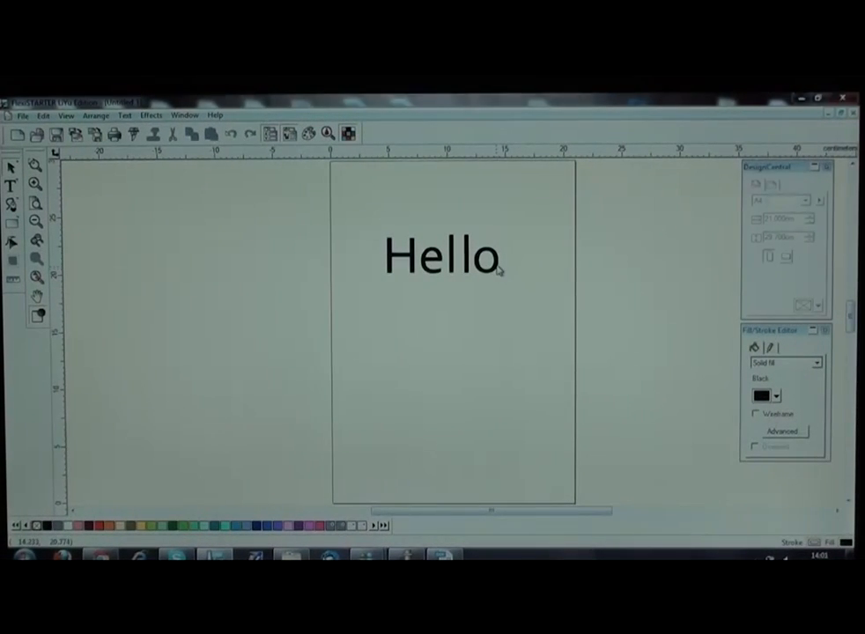
{"action": "left_click", "coordinate": [440, 255]}
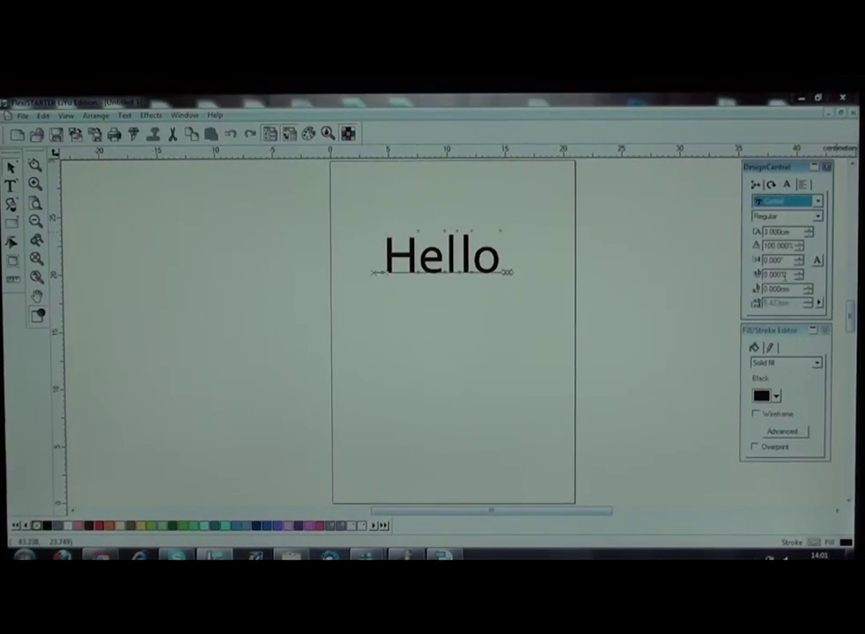
{"action": "left_click", "coordinate": [817, 201]}
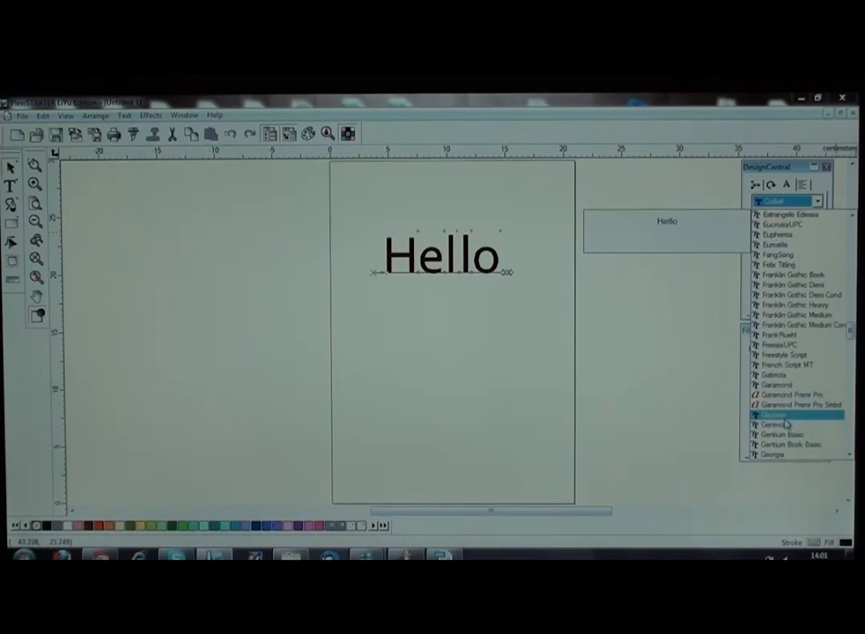
- Apply a handwritten script font to 'Hello' and duplicate it below the first
{"action": "left_click", "coordinate": [786, 360]}
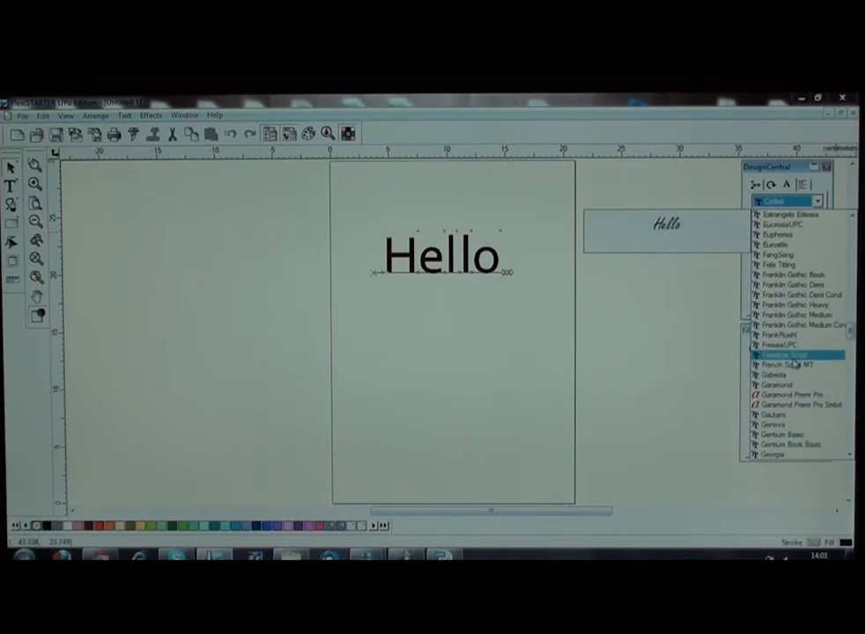
{"action": "left_click", "coordinate": [793, 354]}
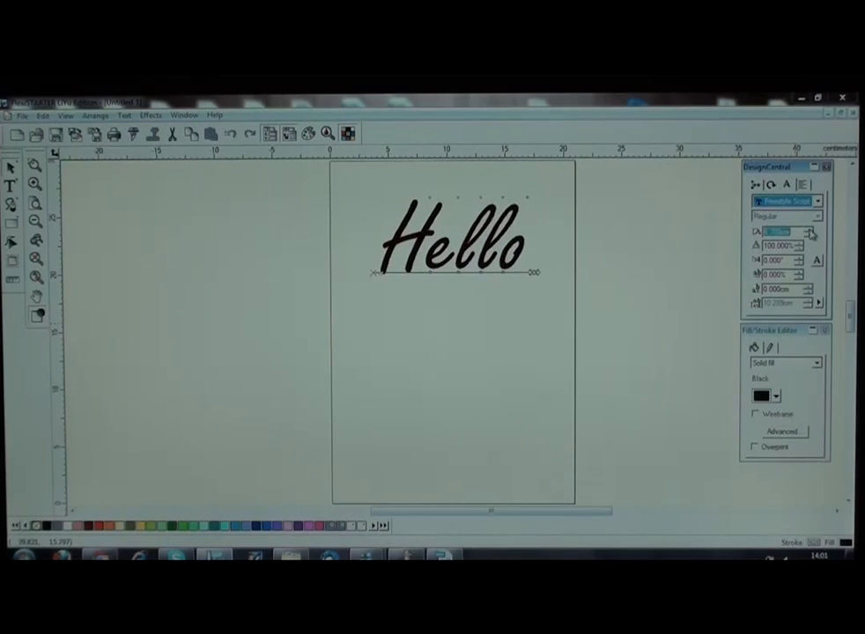
{"action": "left_click", "coordinate": [39, 117]}
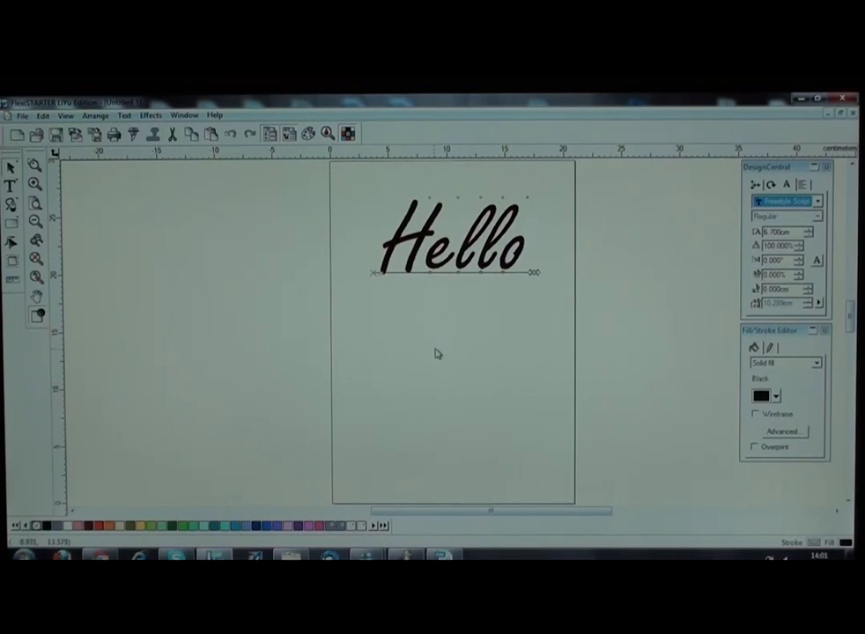
{"action": "left_click", "coordinate": [42, 117]}
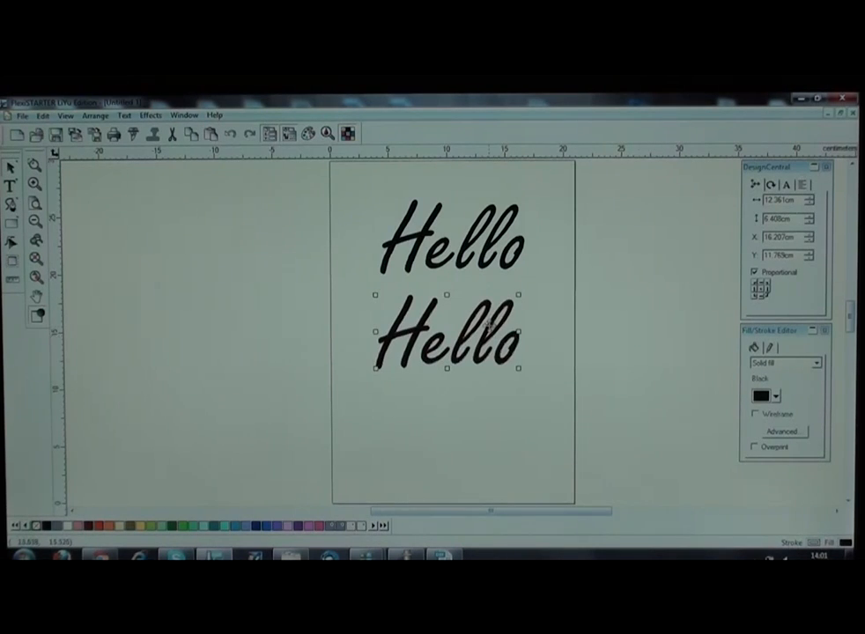
- Arrange a third 'Hello' copy into a stacked column and select all three
{"action": "left_click", "coordinate": [455, 403]}
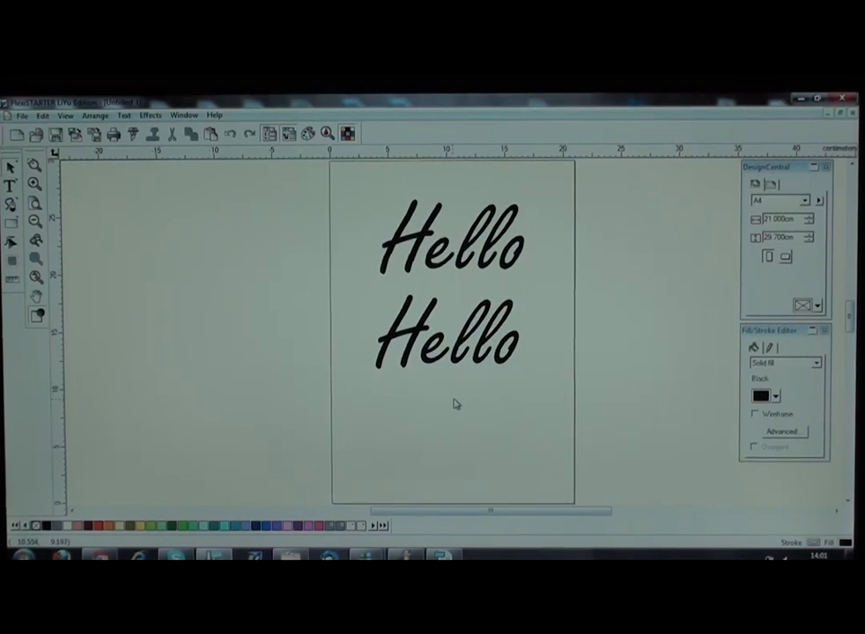
{"action": "left_click_drag", "start_coordinate": [379, 394], "coordinate": [528, 462]}
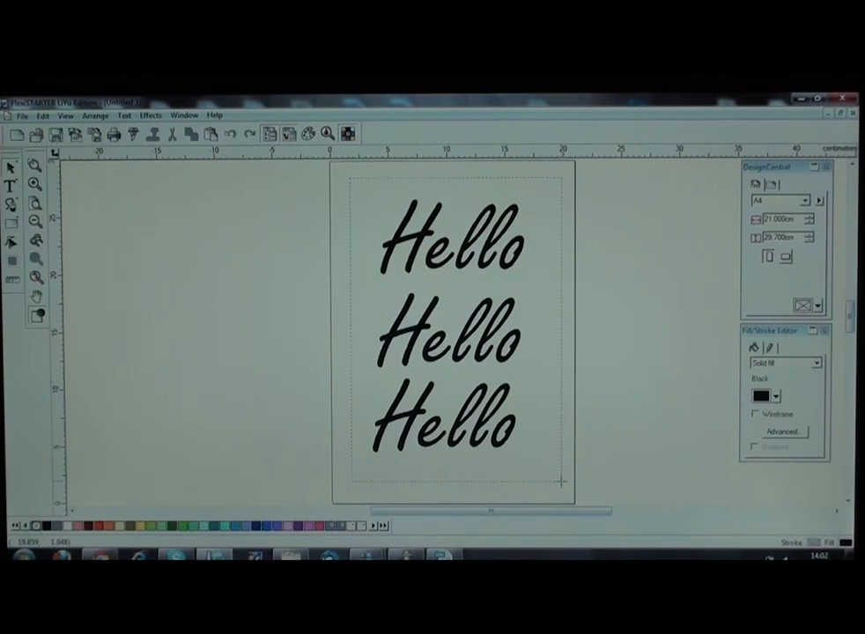
{"action": "left_click", "coordinate": [444, 338]}
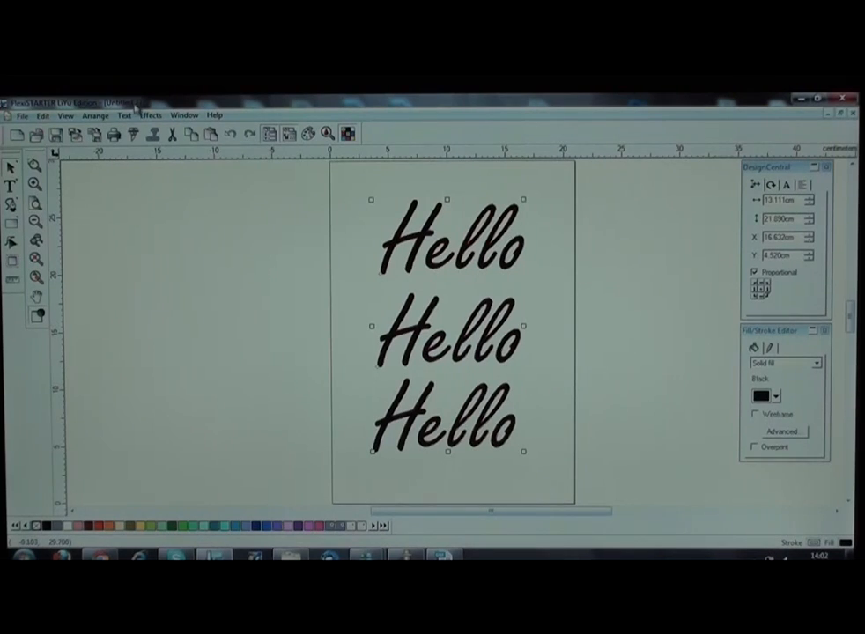
- Trace a contour cut outline around the three 'Hello' texts via Effects
{"action": "left_click", "coordinate": [158, 116]}
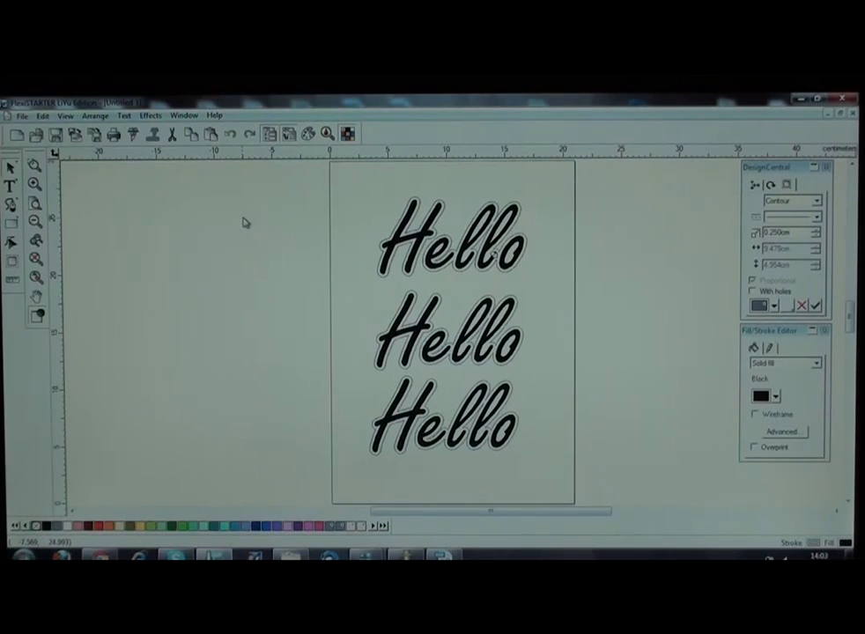
{"action": "mouse_move", "coordinate": [227, 201]}
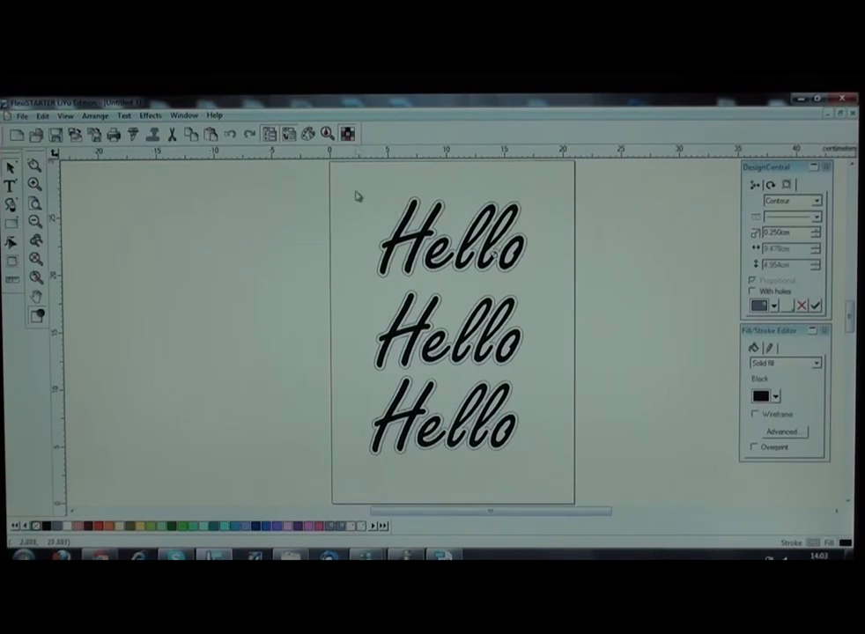
{"action": "mouse_move", "coordinate": [563, 489]}
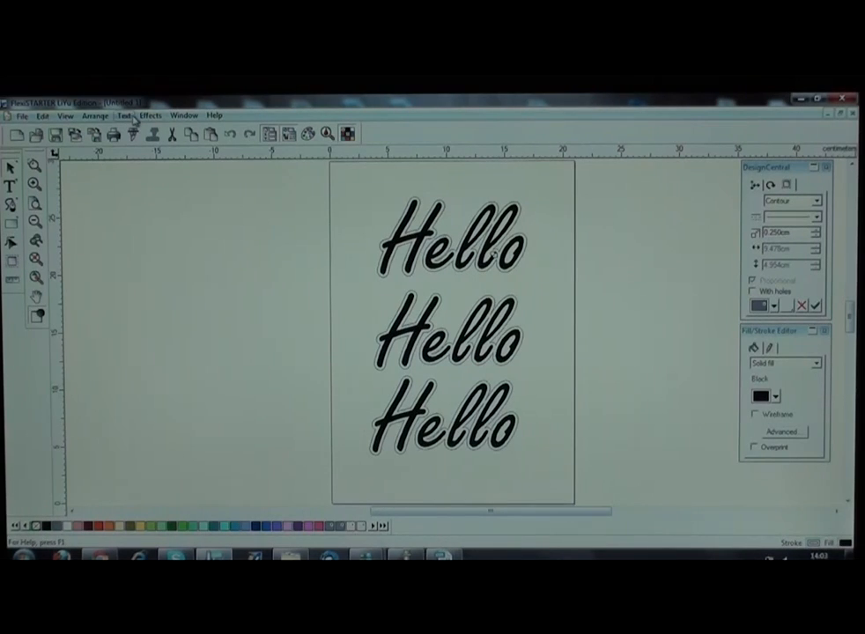
- Add Contour Cut Mark registration marks at the four corners of the Hello stack
{"action": "left_click", "coordinate": [157, 116]}
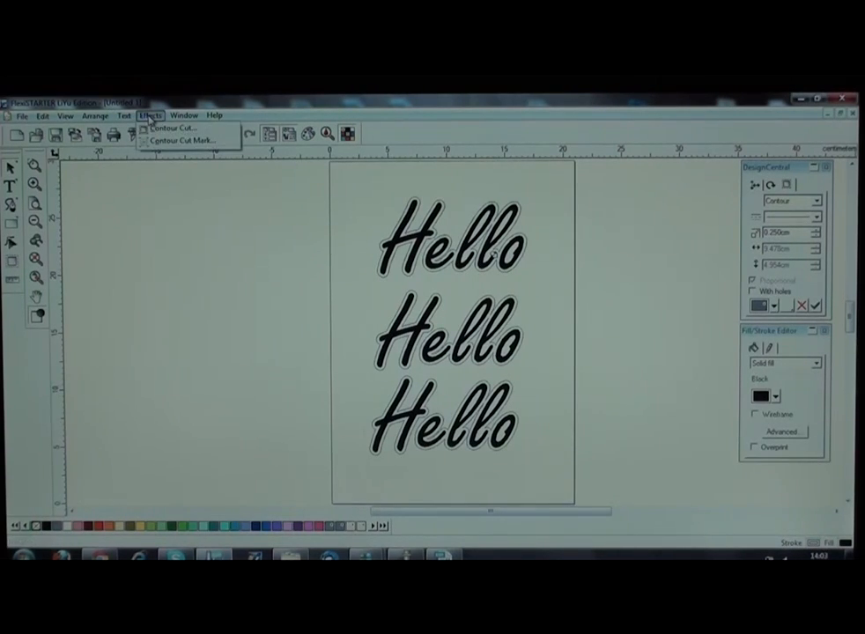
{"action": "mouse_move", "coordinate": [183, 141]}
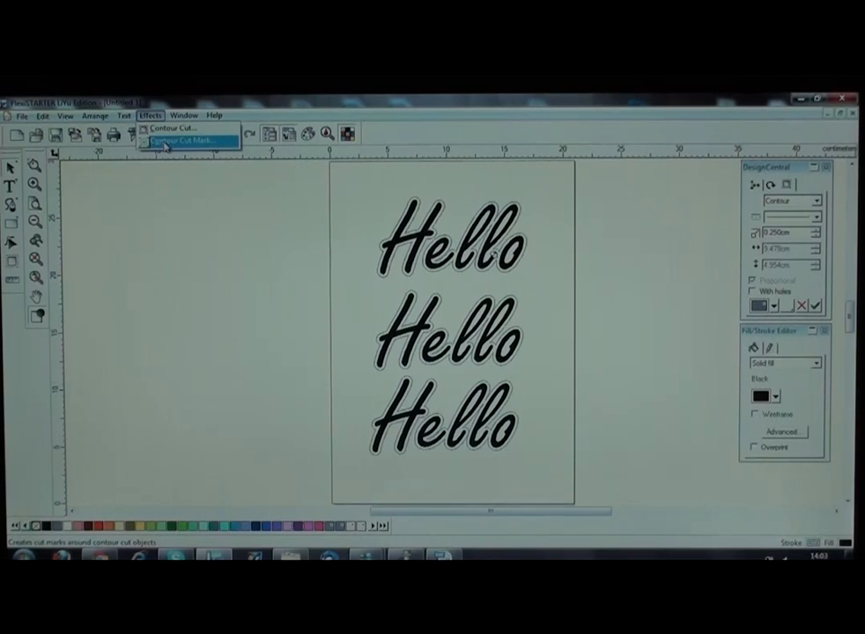
{"action": "left_click", "coordinate": [185, 141]}
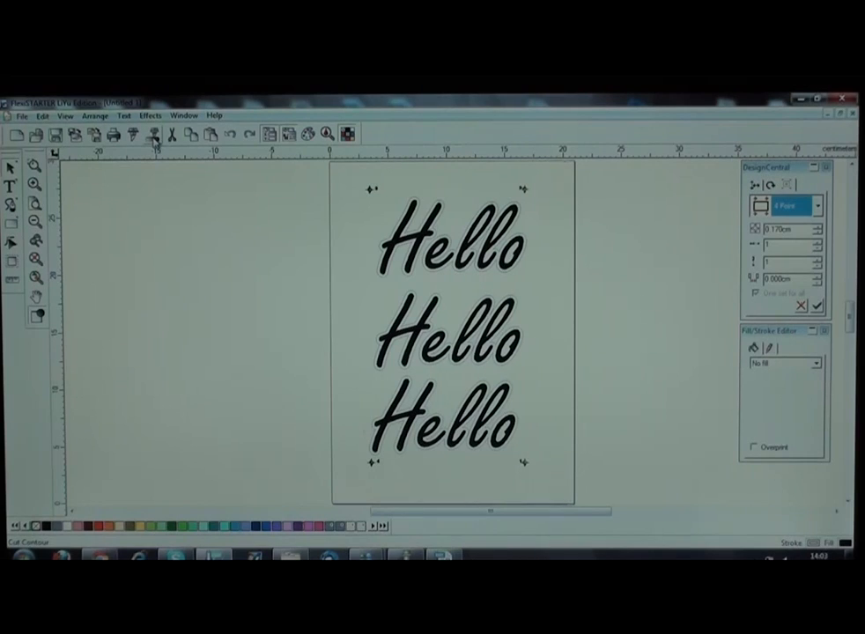
{"action": "mouse_move", "coordinate": [154, 134]}
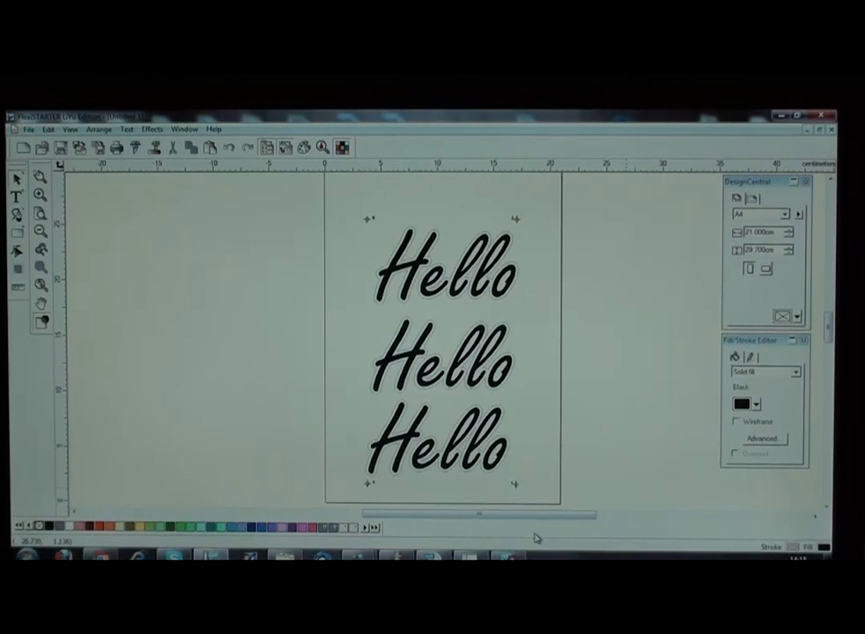
- Print the A4 page of Hello texts with registration marks via File > Print
{"action": "left_click", "coordinate": [28, 130]}
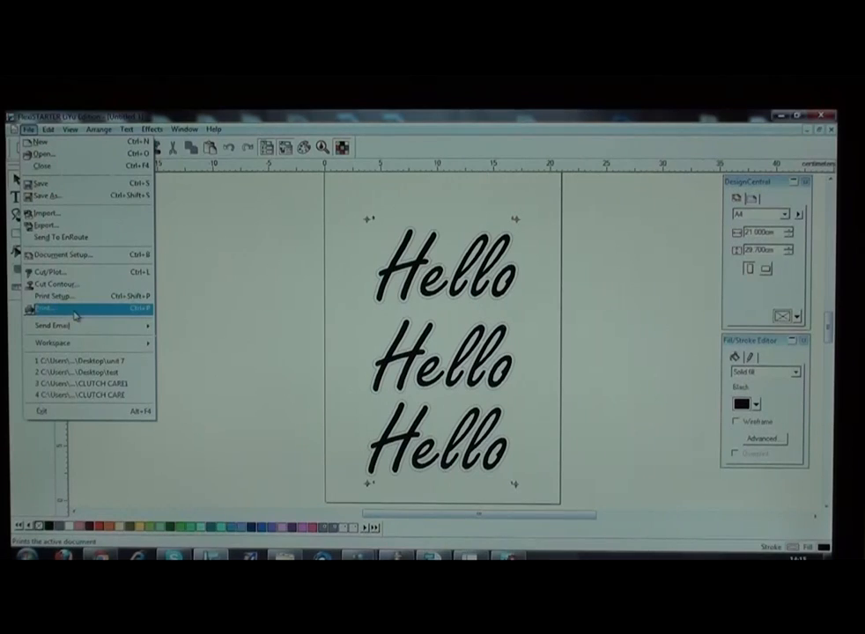
{"action": "left_click", "coordinate": [53, 308]}
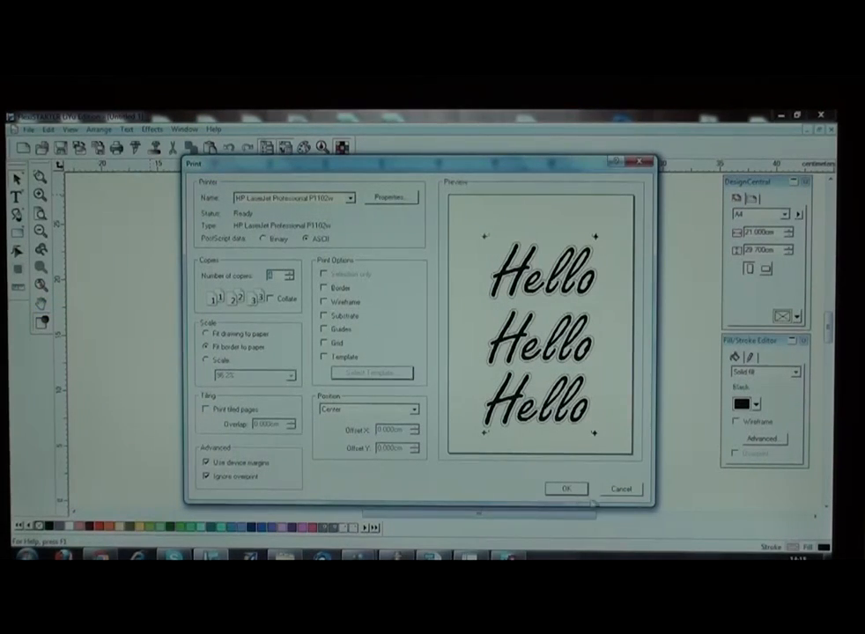
{"action": "left_click", "coordinate": [620, 488]}
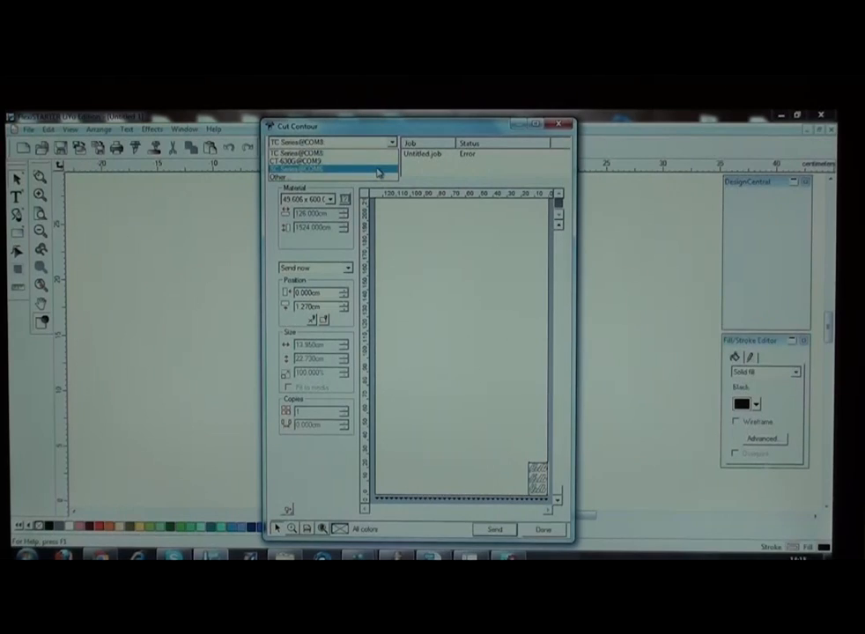
- Choose the cutter device and send the Hello contour cut job to it
{"action": "left_click", "coordinate": [324, 166]}
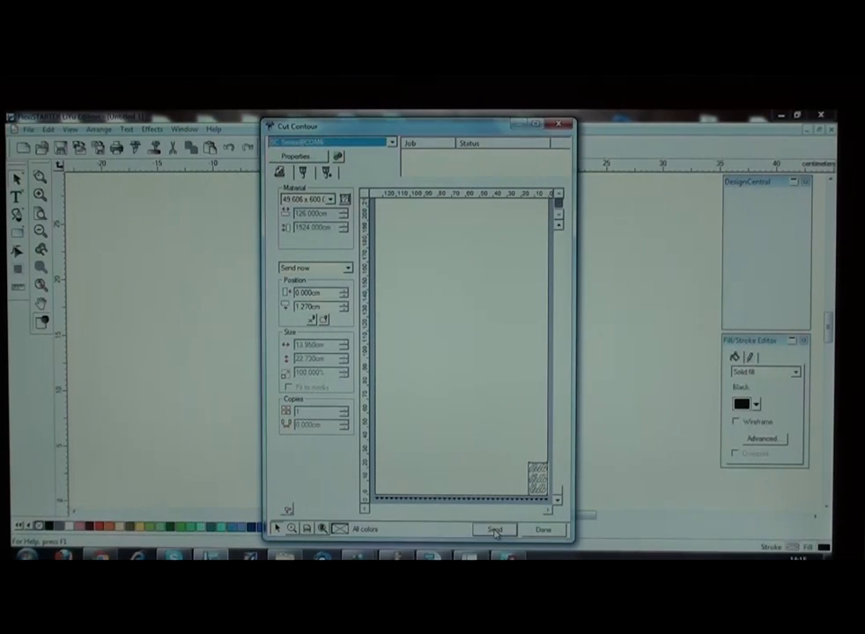
{"action": "left_click", "coordinate": [493, 528]}
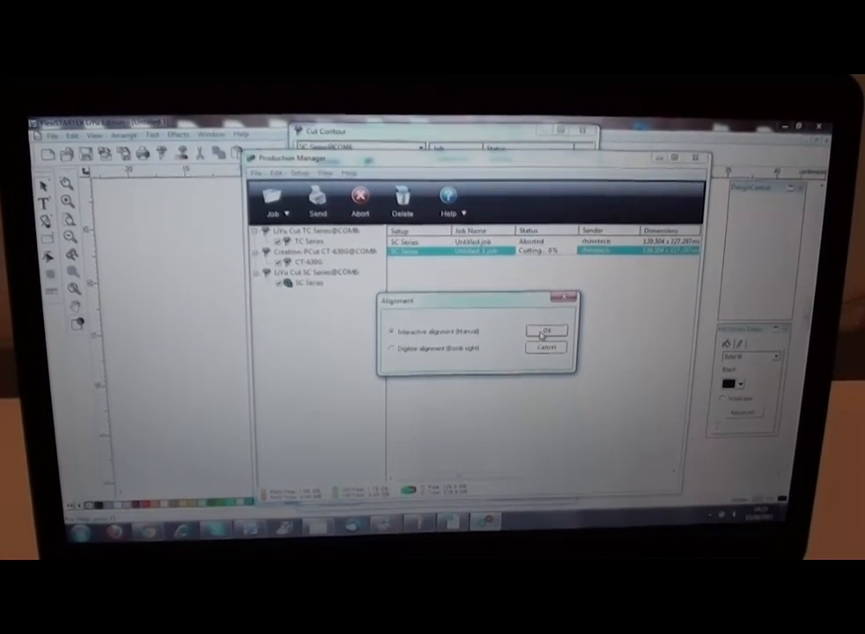
- Confirm Interactive alignment so the cutter sensor can be moved to the first mark
{"action": "left_click", "coordinate": [548, 331]}
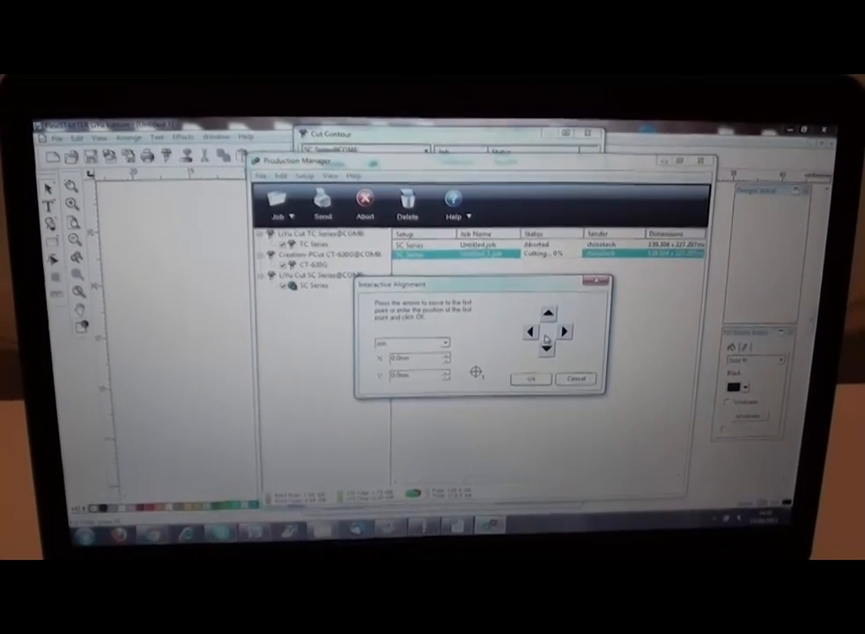